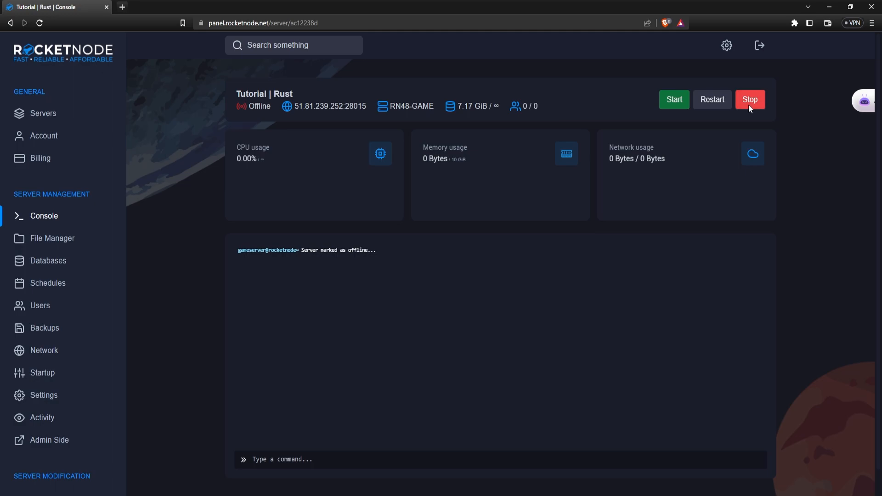
mouse_move(215, 281)
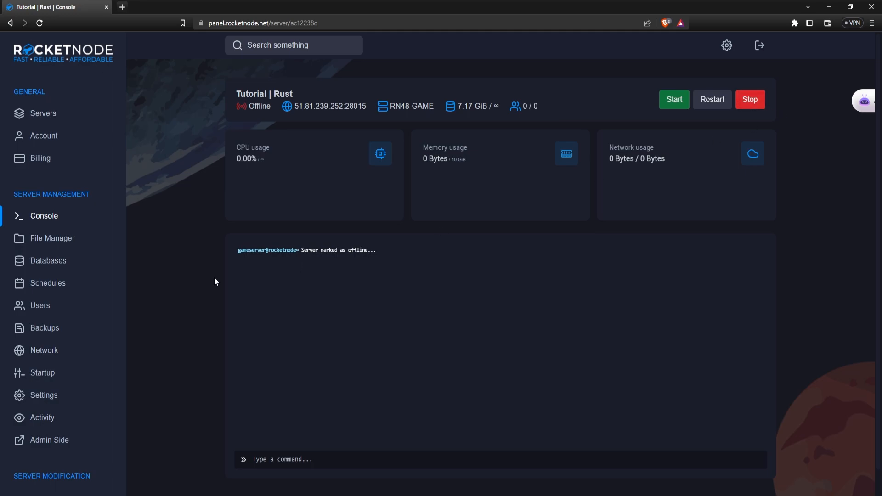
- Review the Rust startup variables, returning to the 'RocketNode Rust Server' name field
left_click(43, 373)
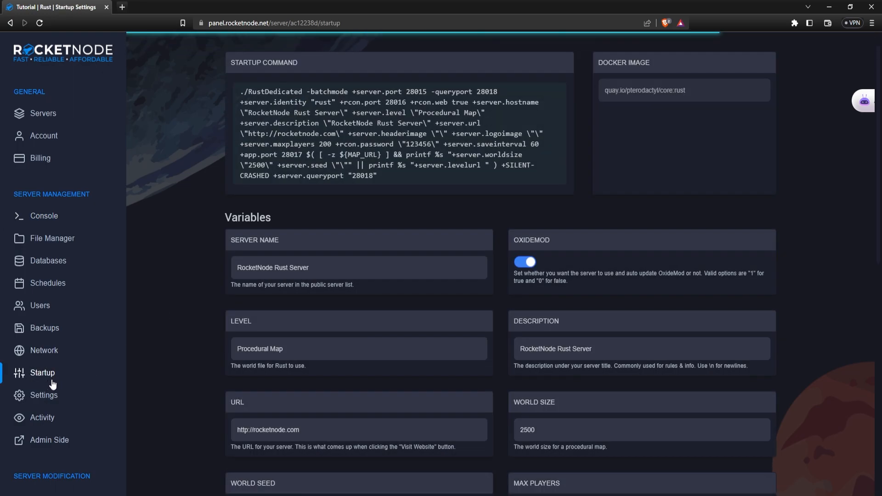
scroll("down", 3)
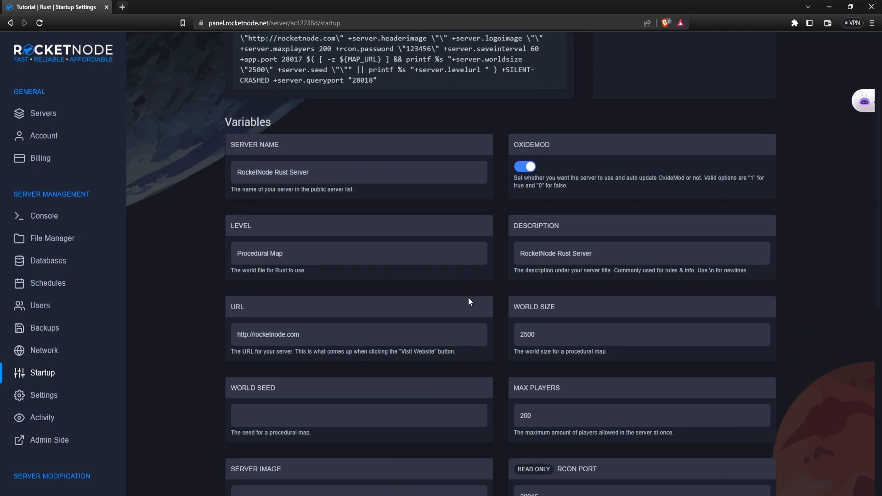
scroll("down", 3)
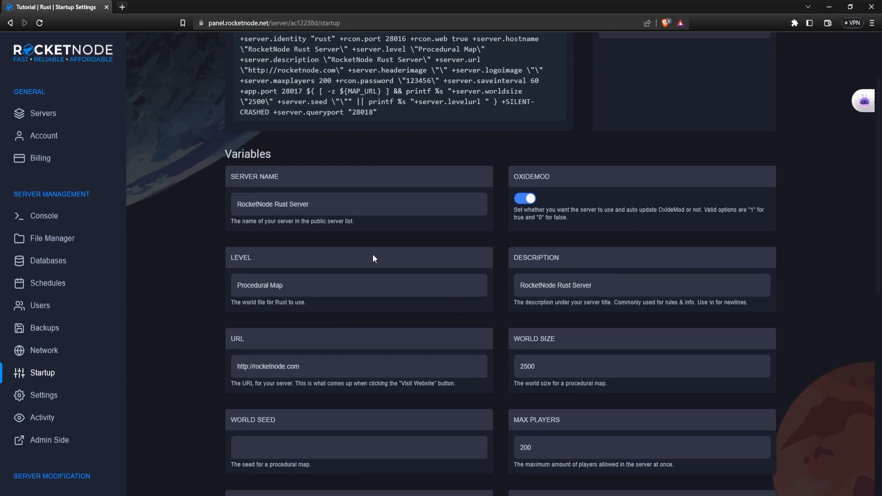
mouse_move(564, 267)
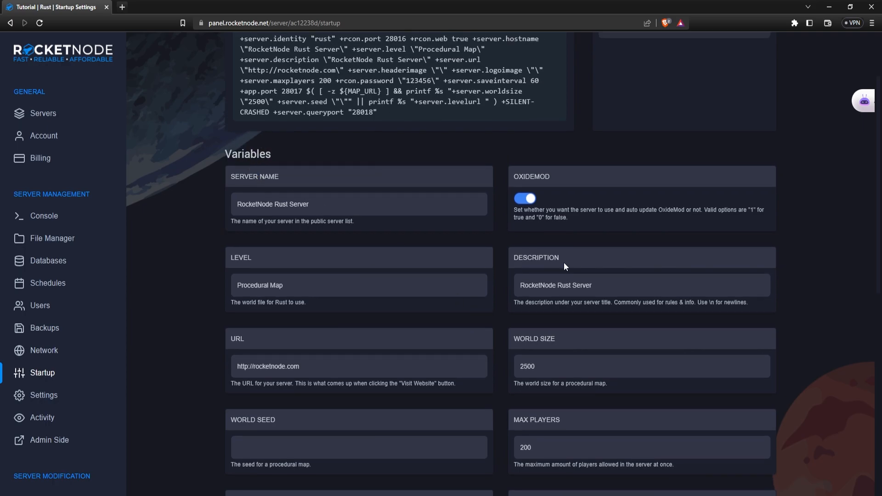
scroll("down", 3)
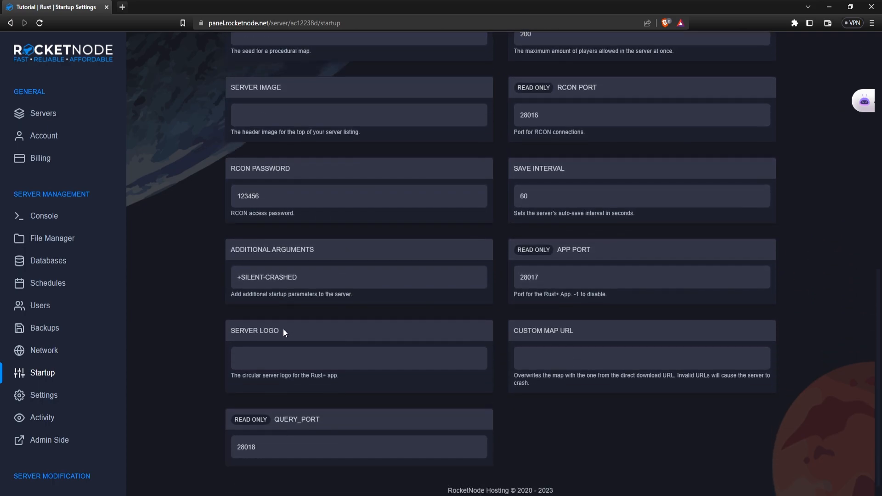
scroll("up", 3)
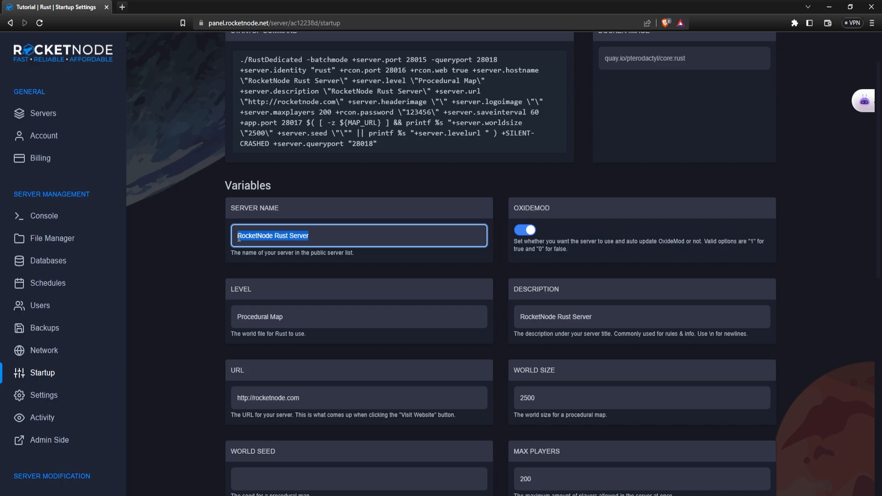
- Rename the server to '[US] RocketNode 2x Bi-weekly | Noob Friendly'
type("rs")
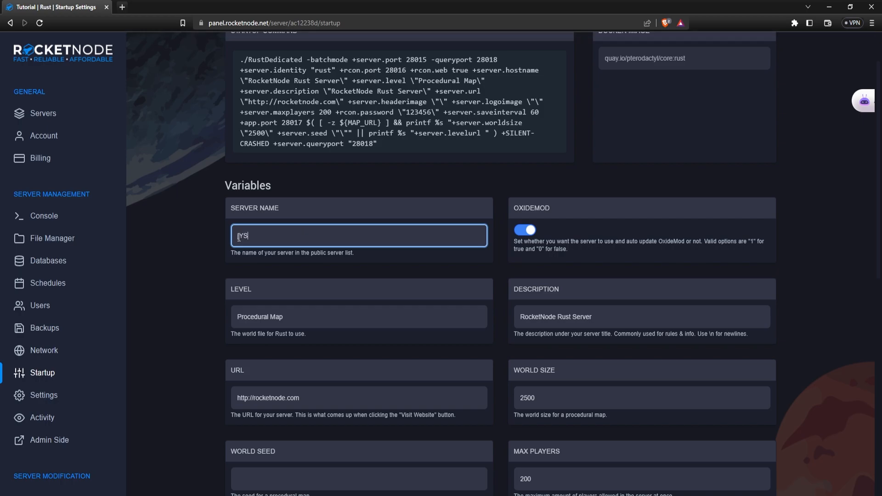
type("US] R")
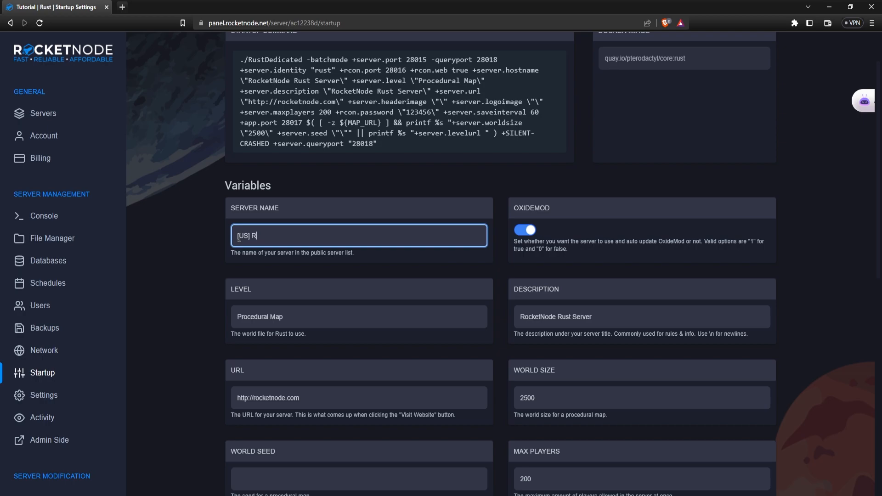
type("ocketNode 2x")
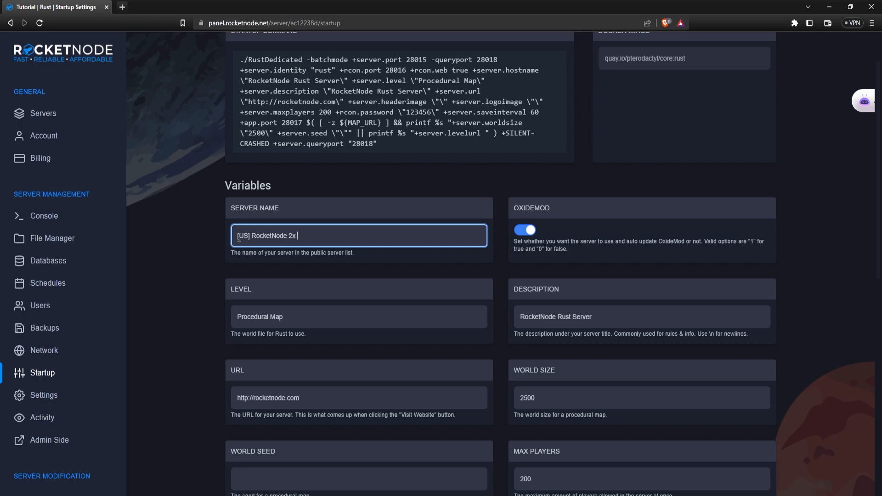
type("Bi-weekly N")
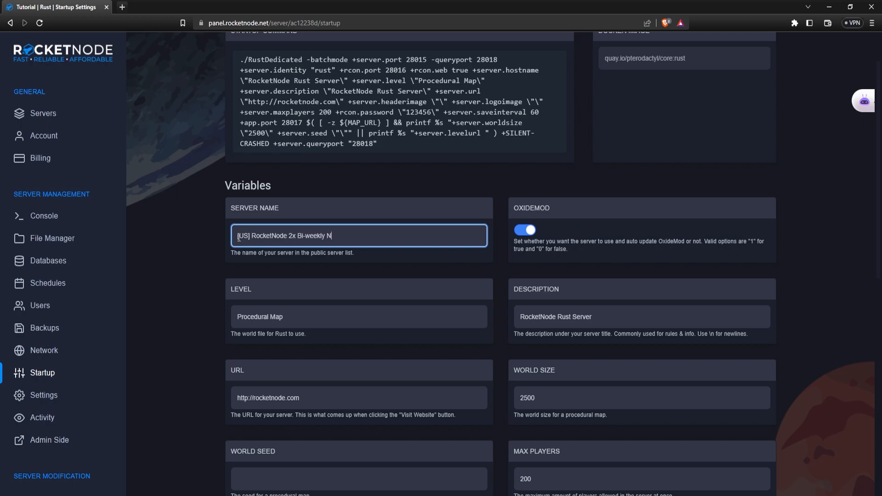
type("| Noob F")
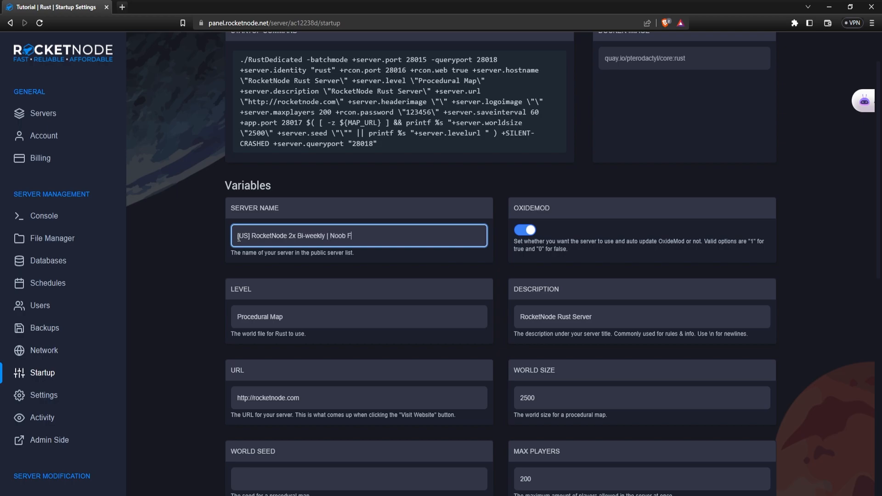
type("riendly")
left_click(641, 317)
type("J")
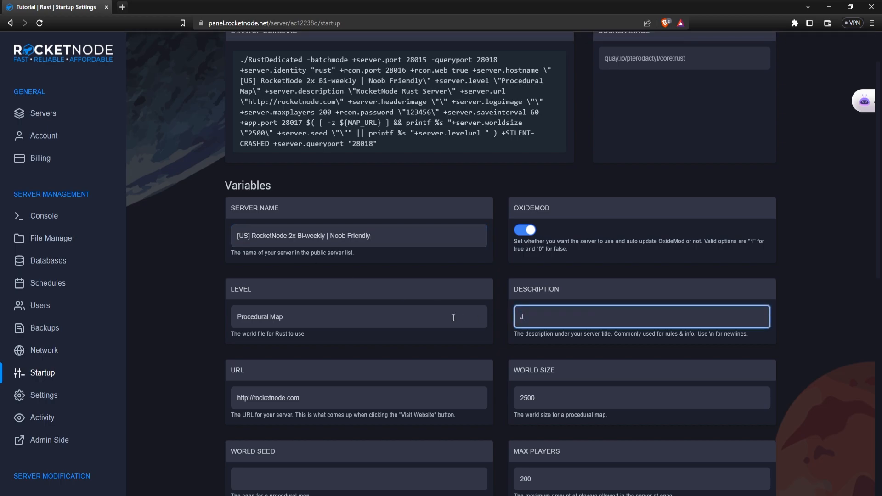
- Set the description to 'Join our Discord server for free Discord Kit'
type("oin our D")
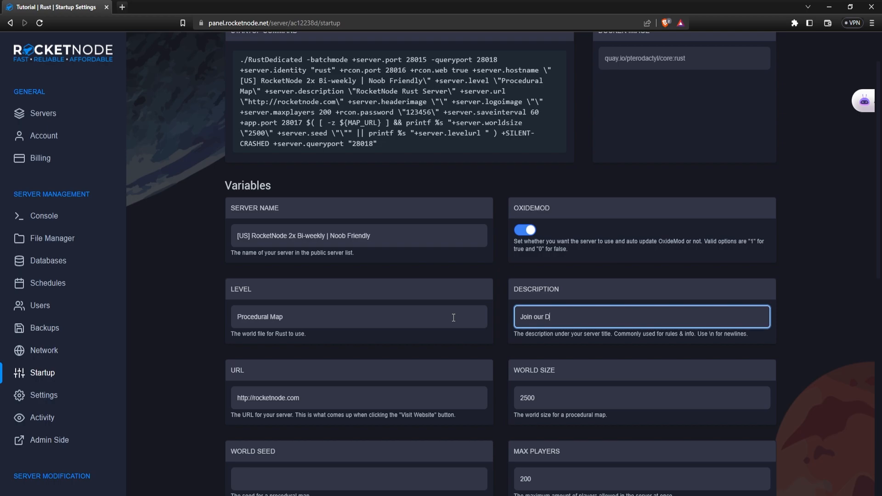
type("iscord server")
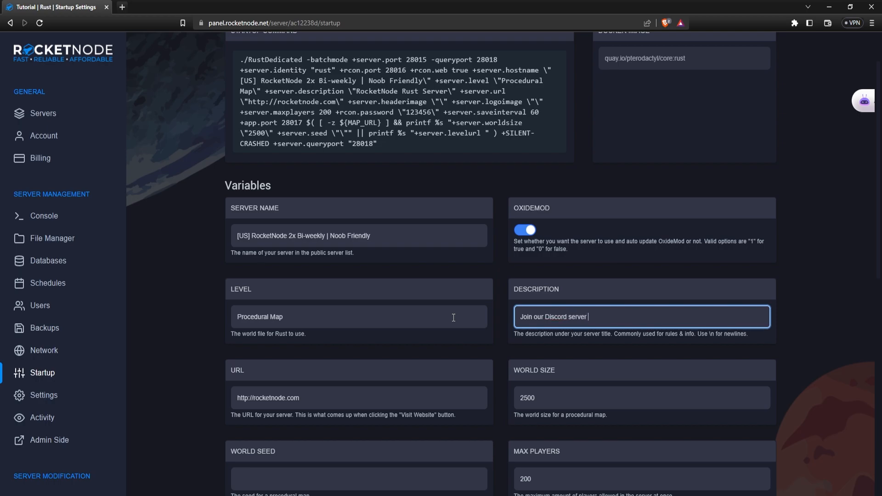
type("for free Discord Kit")
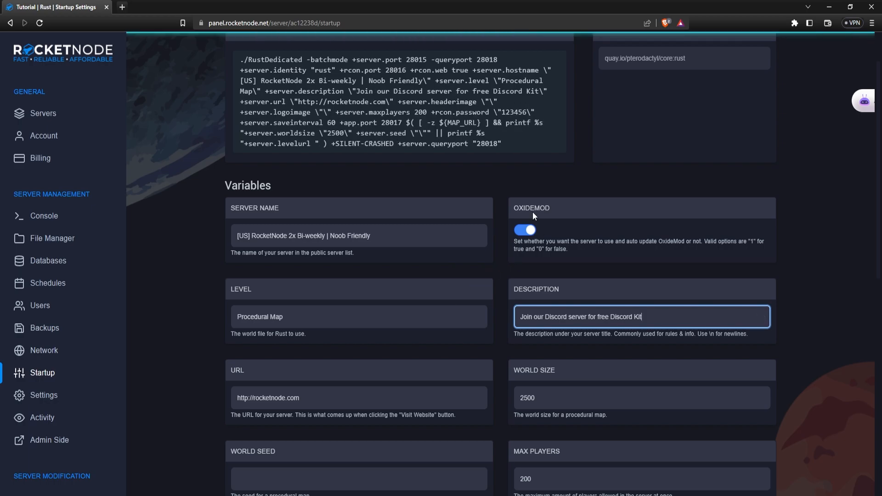
scroll("down", 3)
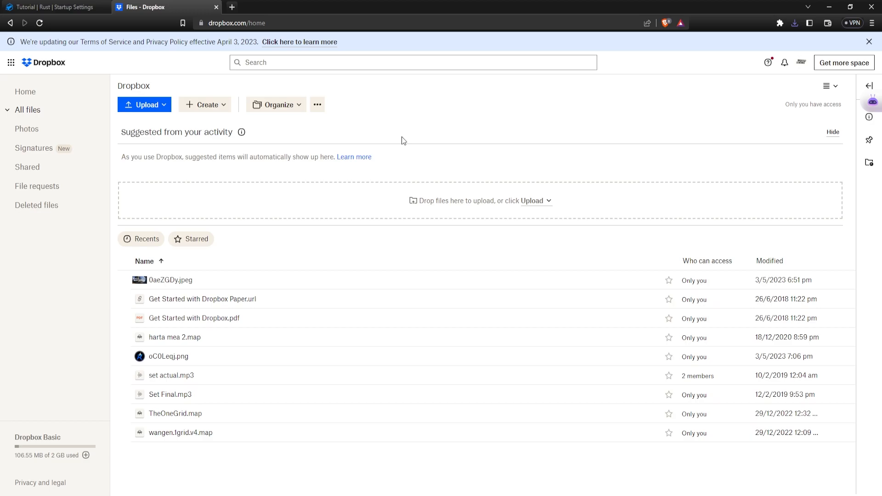
mouse_move(163, 128)
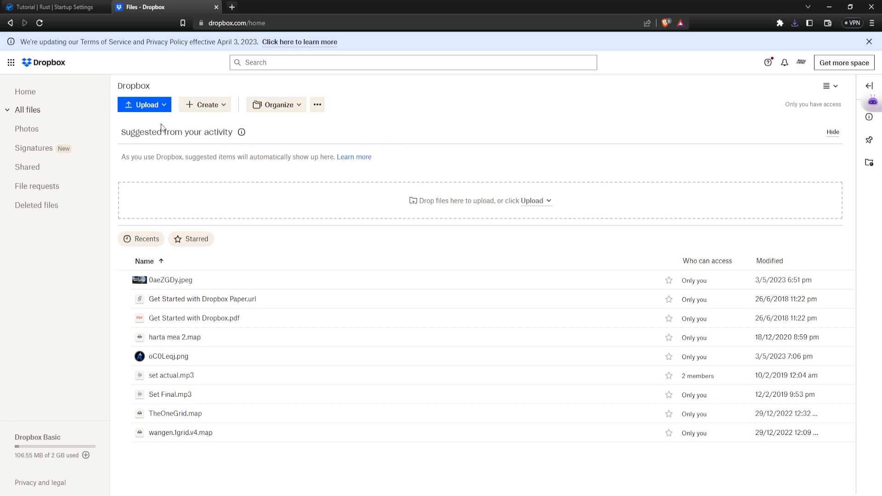
- Upload the .webp header image file to Dropbox
left_click(144, 104)
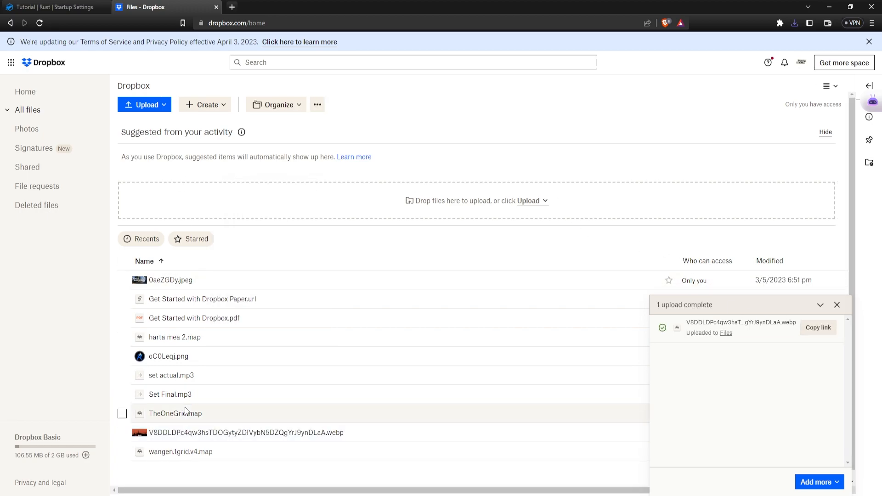
- Create and copy a Dropbox view link for the uploaded .webp, then return to the panel
right_click(245, 431)
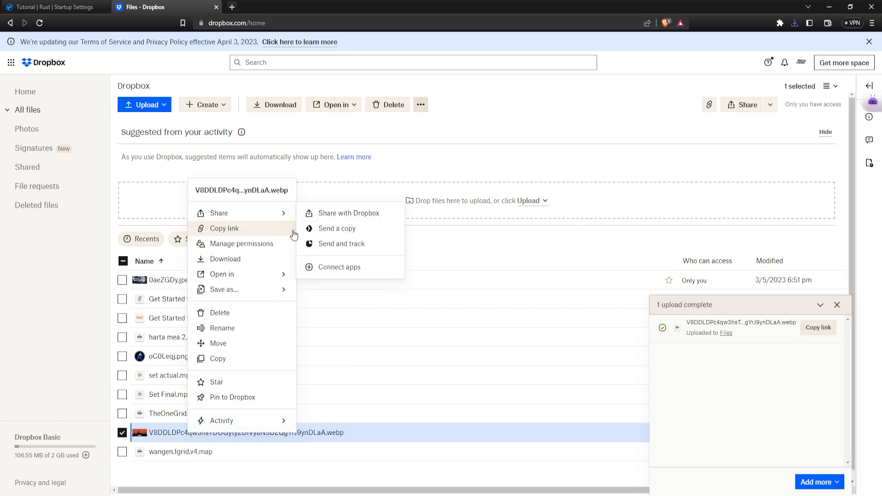
mouse_move(343, 218)
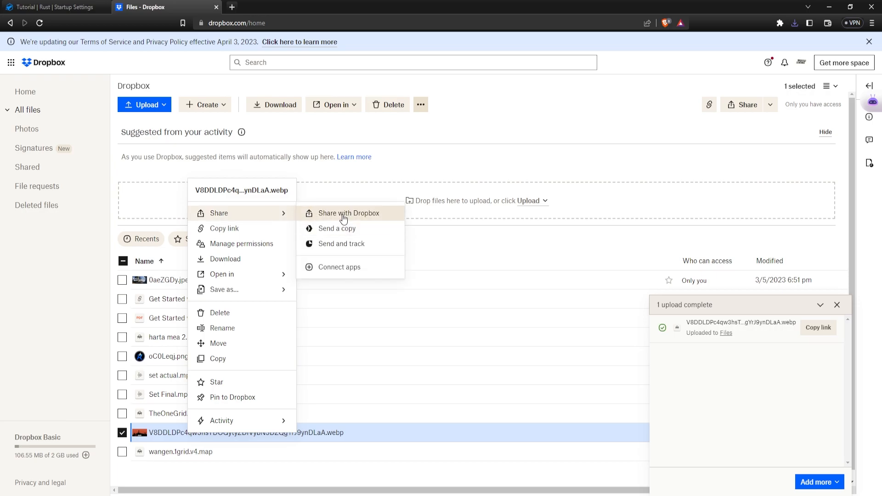
left_click(348, 213)
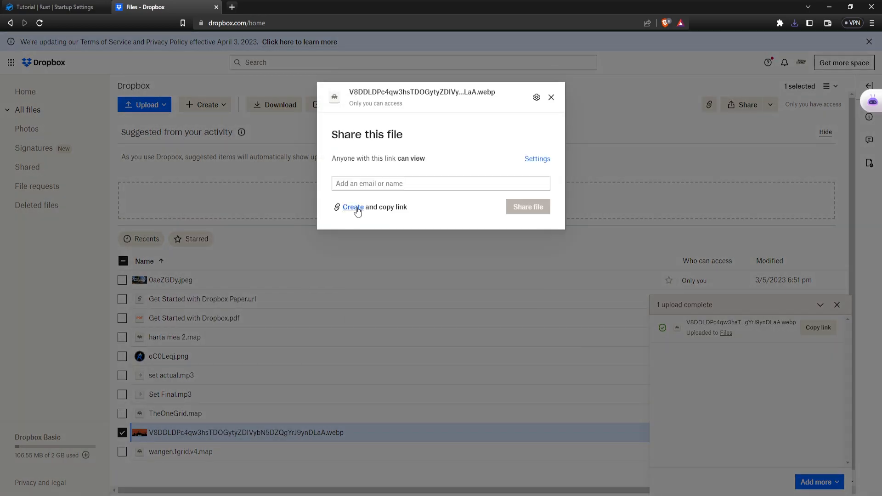
left_click(352, 207)
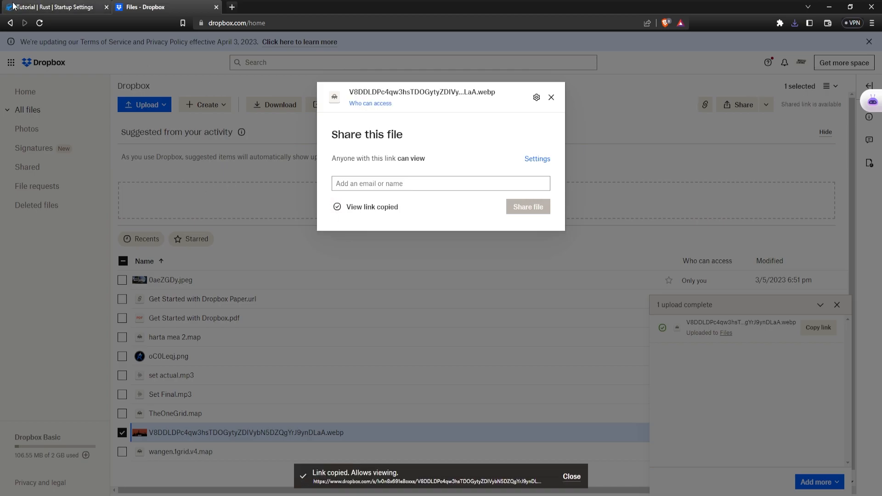
left_click(54, 7)
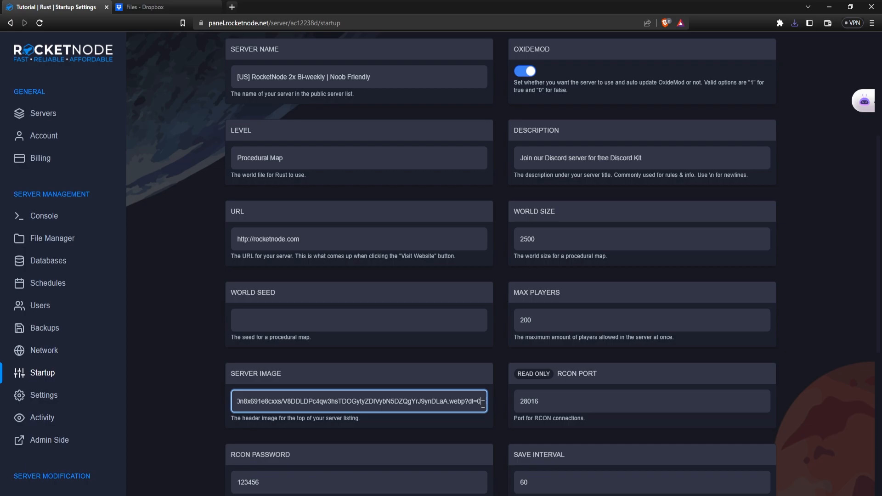
- Check the server image variable holds the Dropbox link, then start the Rust server
scroll("down", 3)
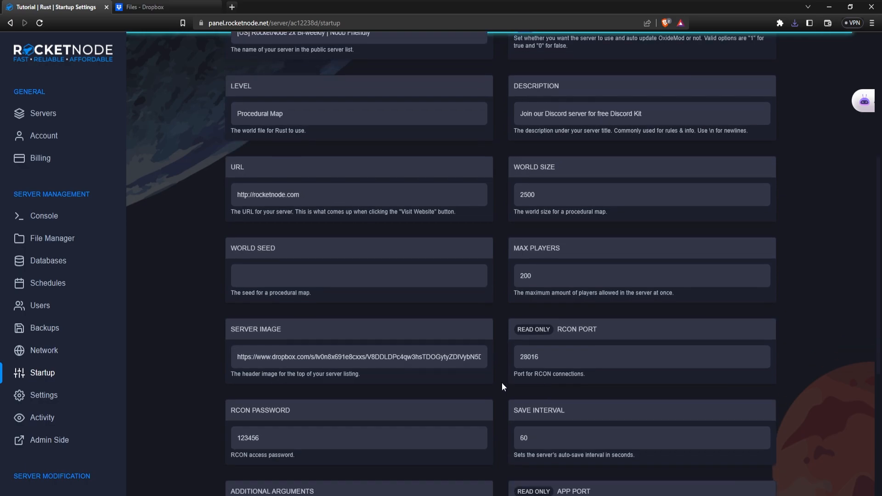
scroll("up", 3)
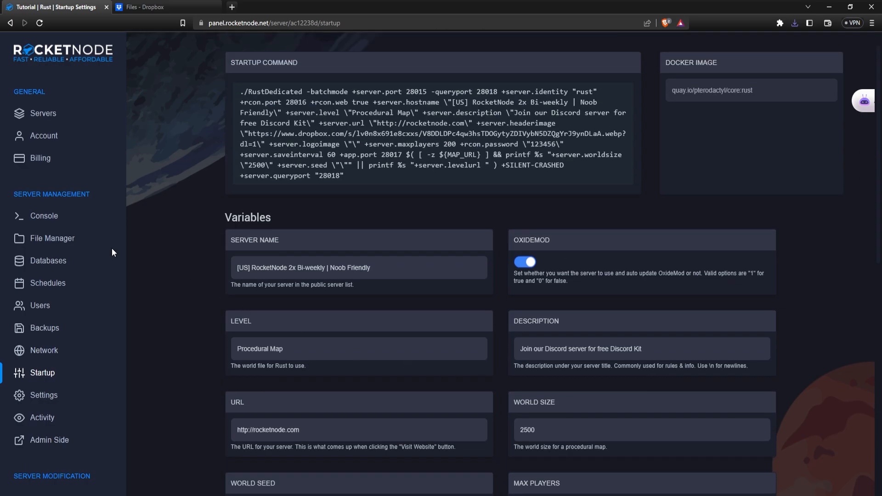
left_click(43, 216)
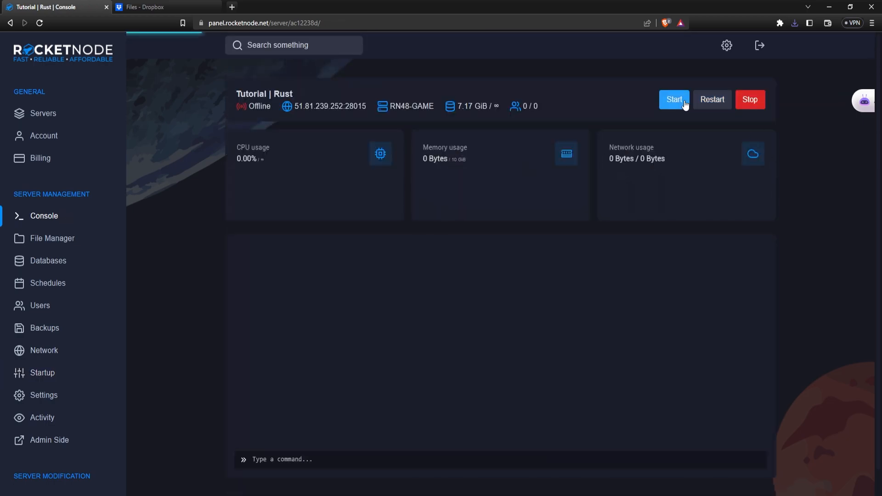
left_click(673, 100)
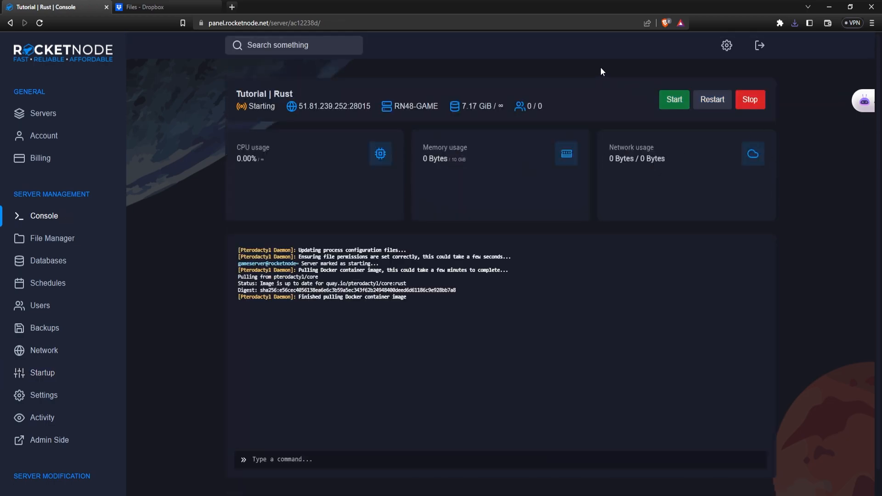